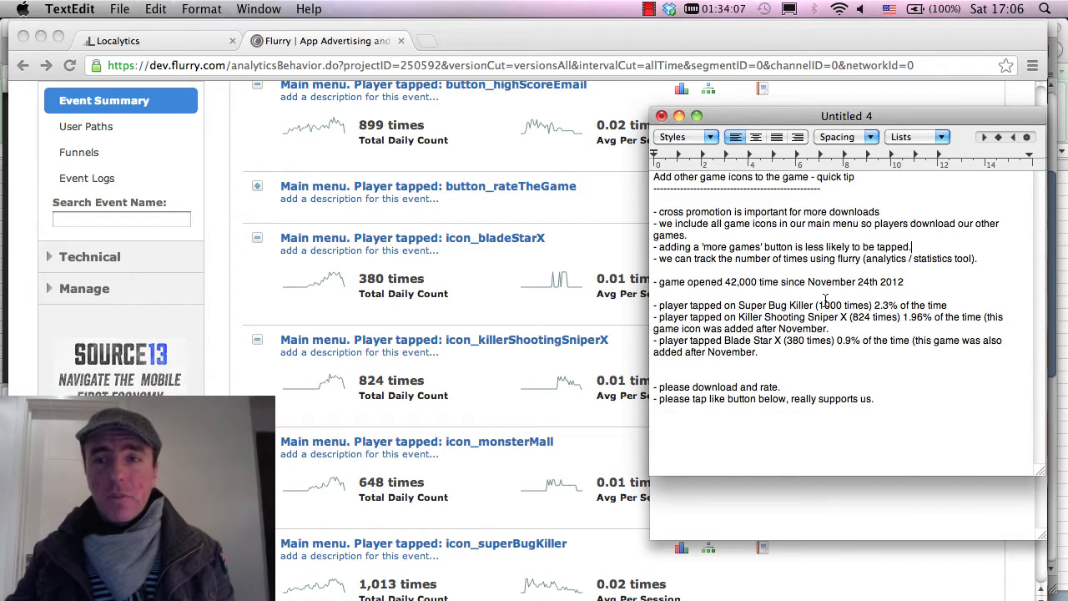
Select text in the TextEdit tap-rate notes before switching to the Flurry event summary.
drag(715, 259, 807, 258)
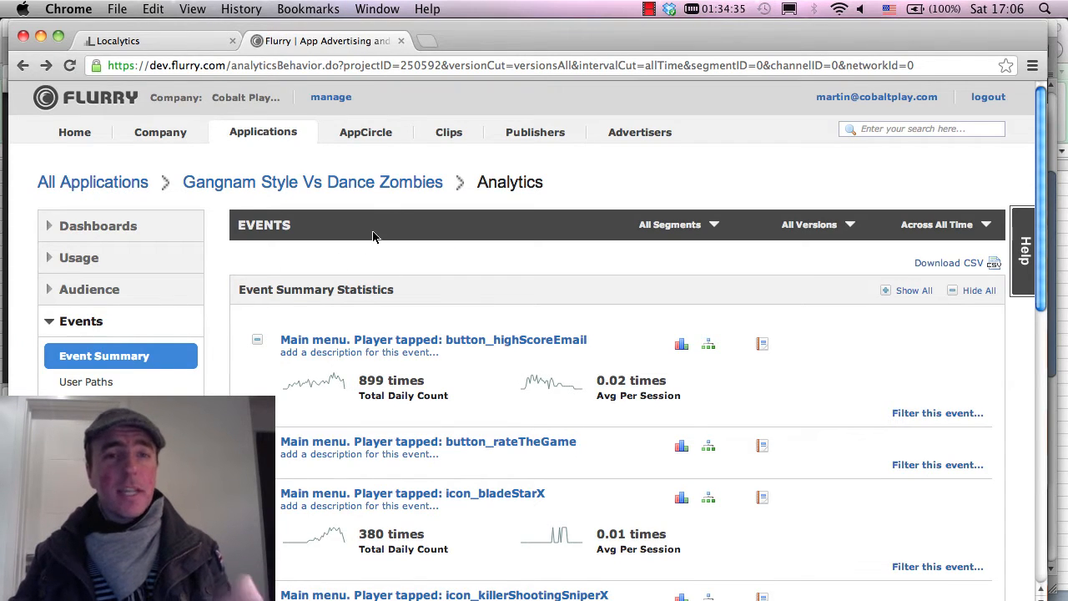
Scroll the Event Summary down to the icon tap counts such as Super Bug Killer's 1,013.
scroll(down, 3)
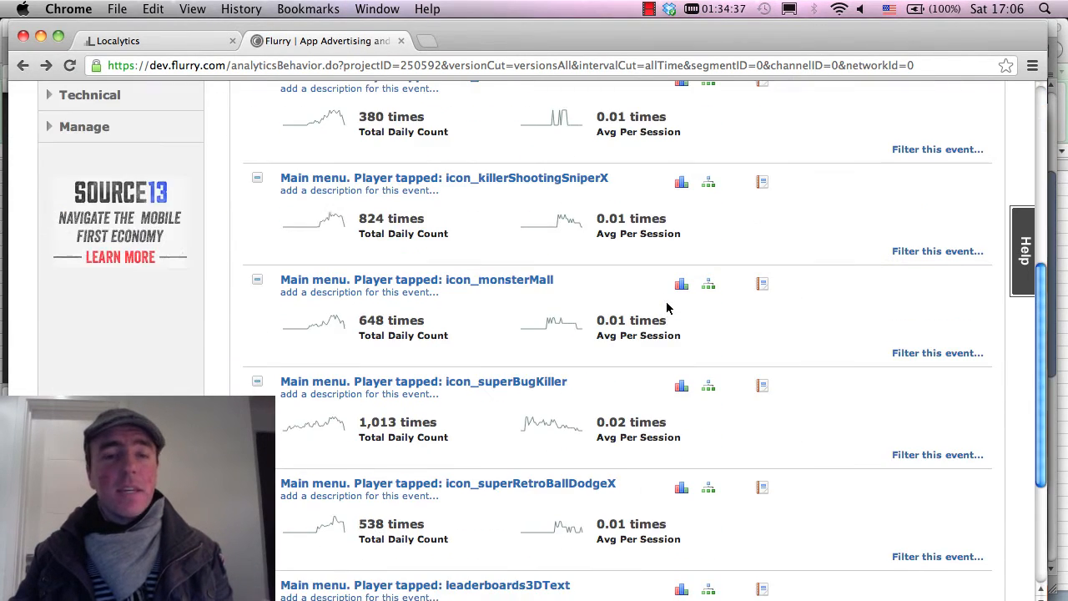
scroll(down, 3)
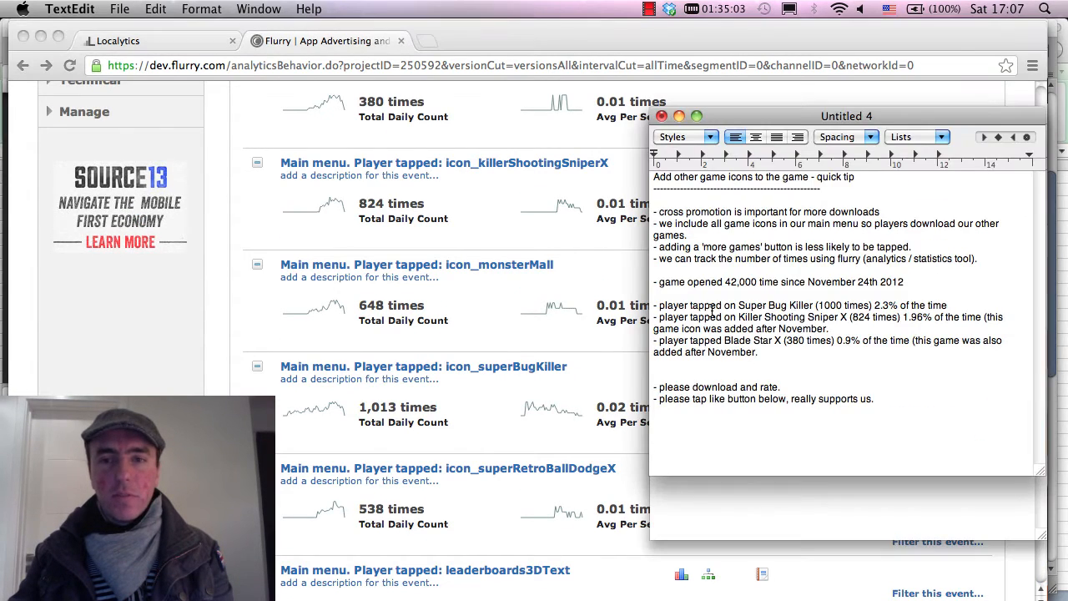
Highlight the 42,000 games-opened figure in the TextEdit notes.
drag(694, 303, 947, 303)
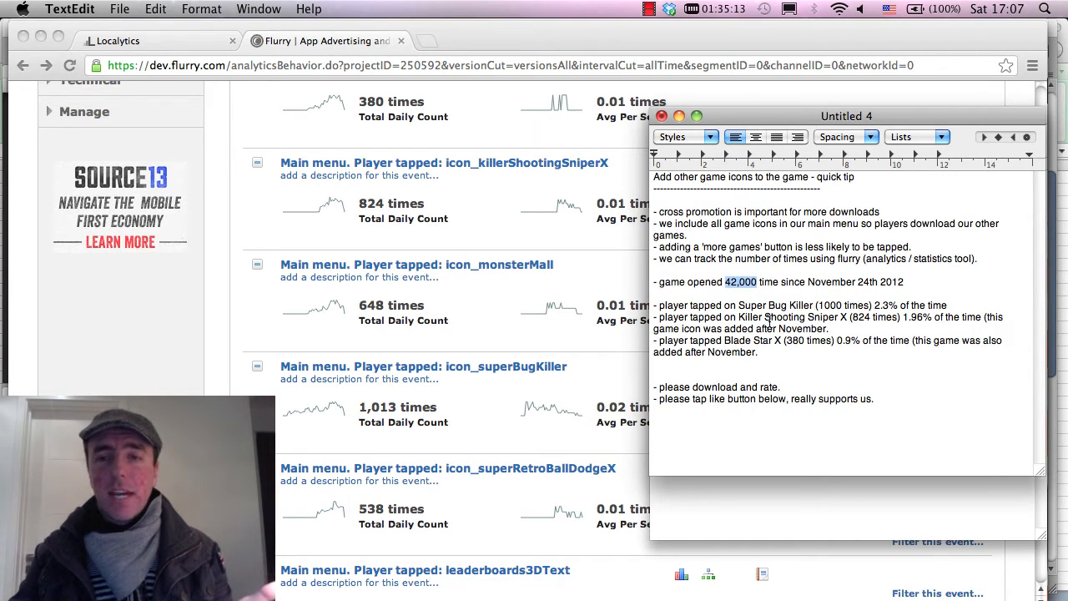
double_click(831, 304)
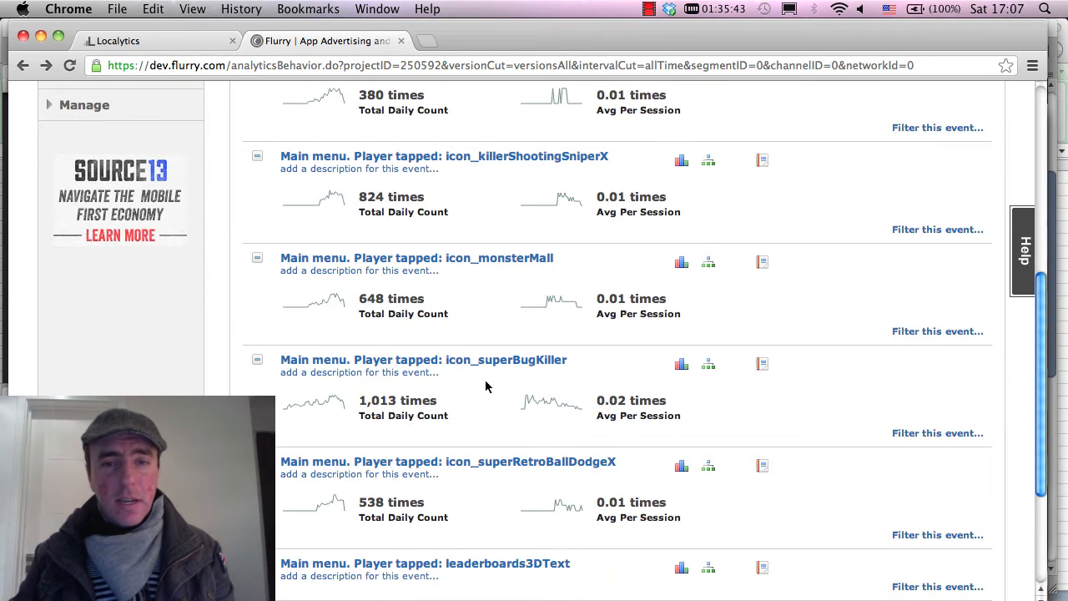
Scroll the Event Summary slightly further through the icon tap counts.
scroll(down, 3)
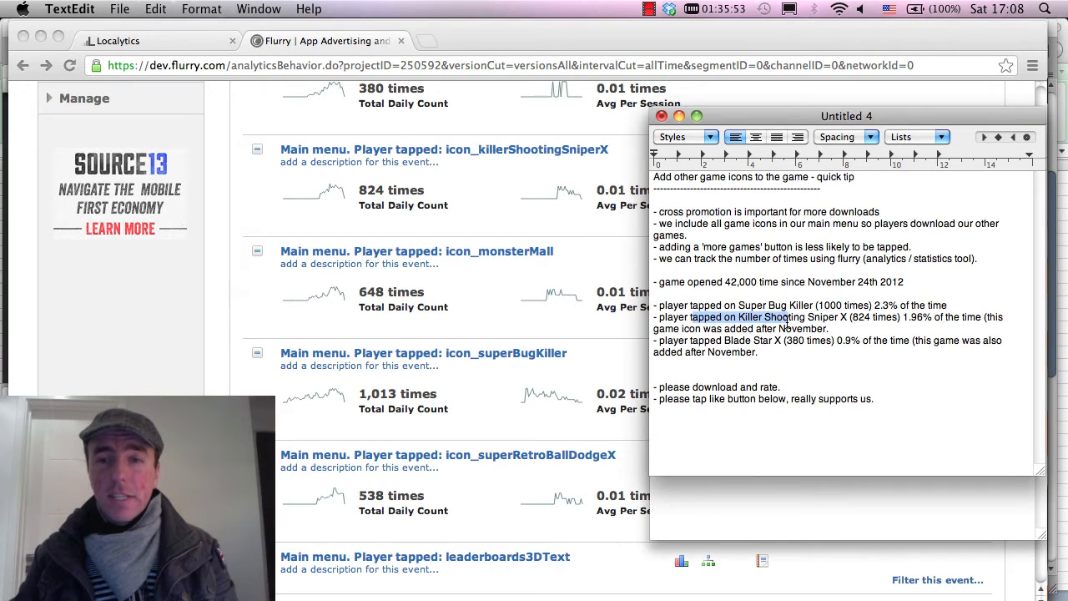
Highlight the Killer Shooting Sniper X tap line in the TextEdit notes.
double_click(821, 317)
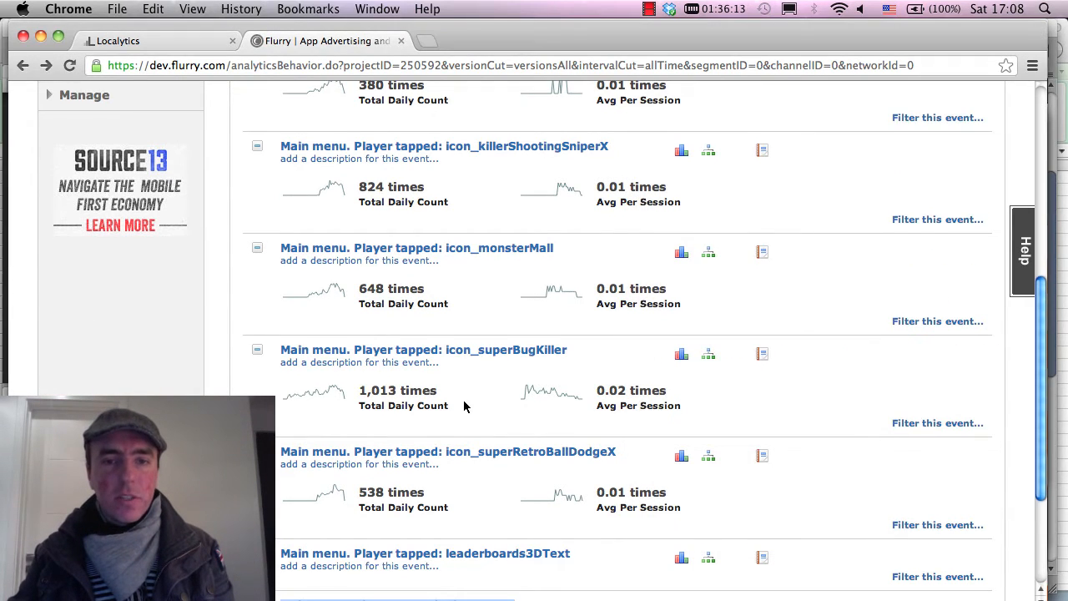
Scroll the Event Summary to the icon_killerShootingSniperX count of 824 taps.
scroll(down, 3)
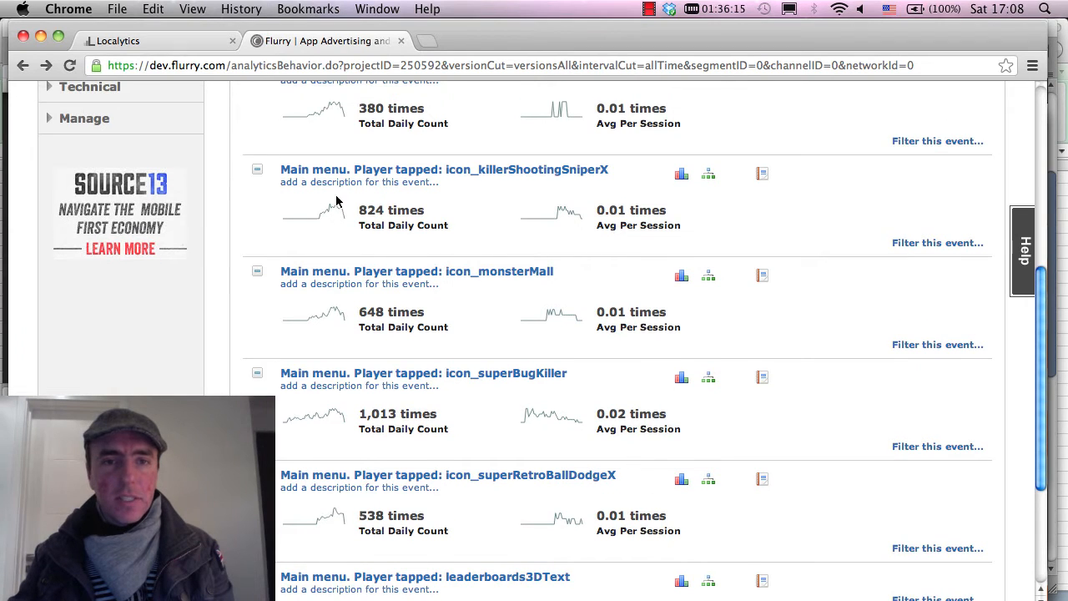
mouse_move(330, 211)
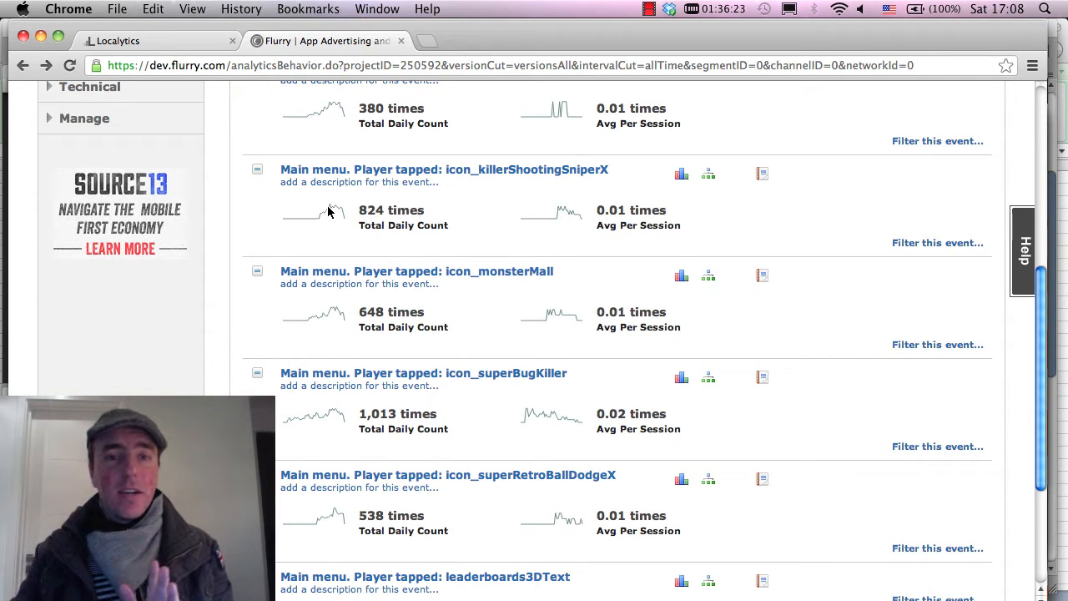
mouse_move(327, 425)
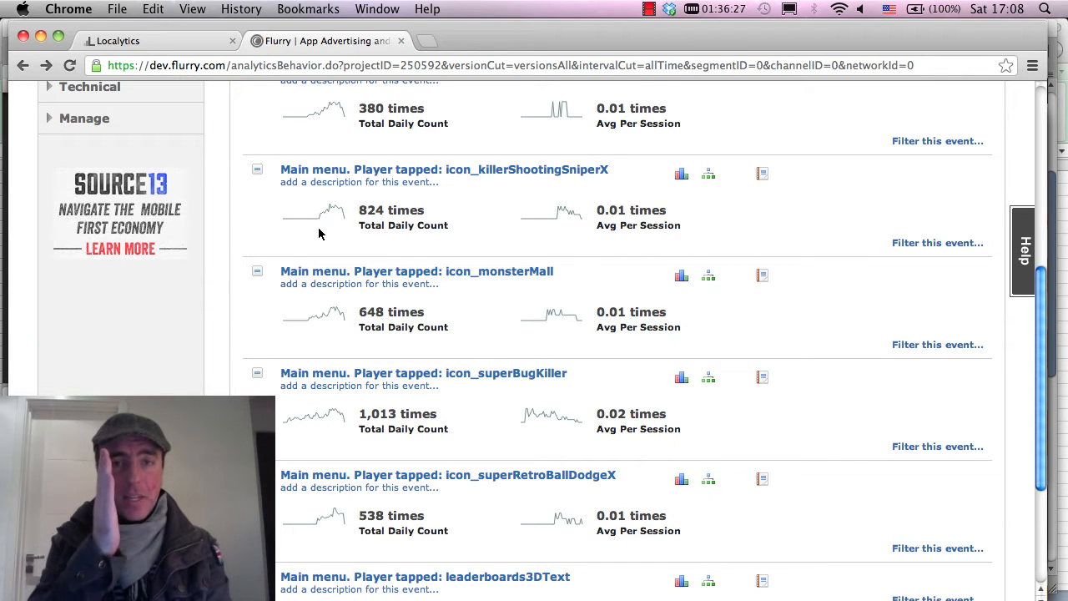
mouse_move(314, 217)
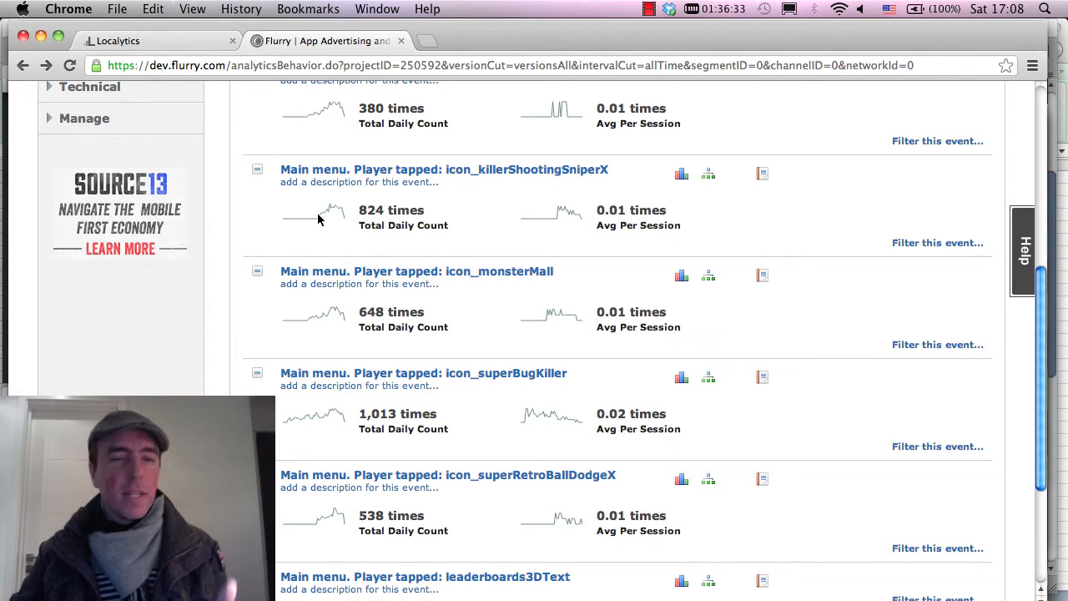
mouse_move(430, 199)
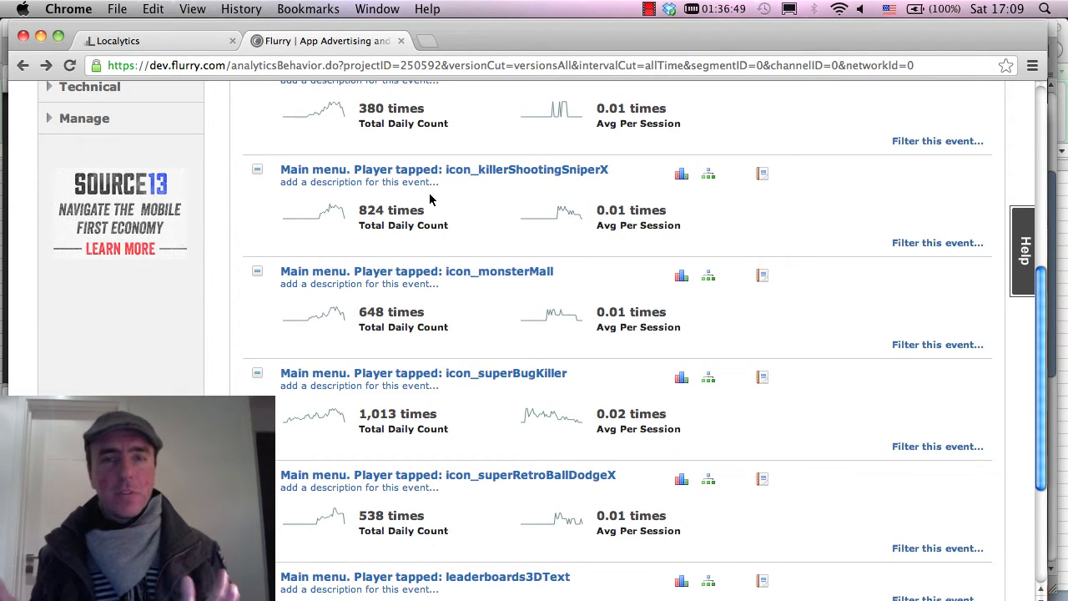
mouse_move(509, 209)
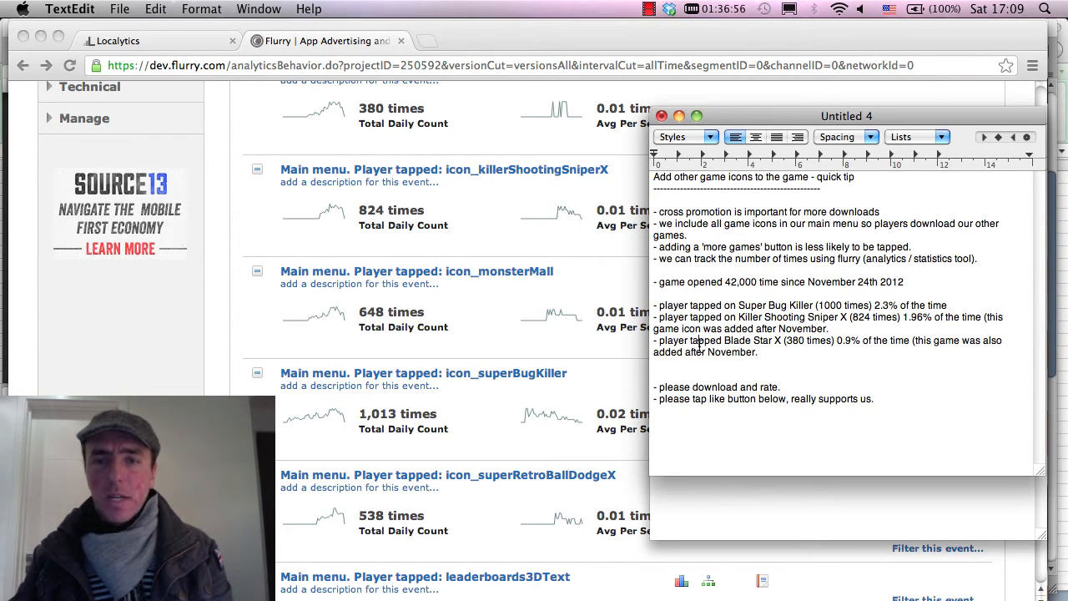
double_click(817, 341)
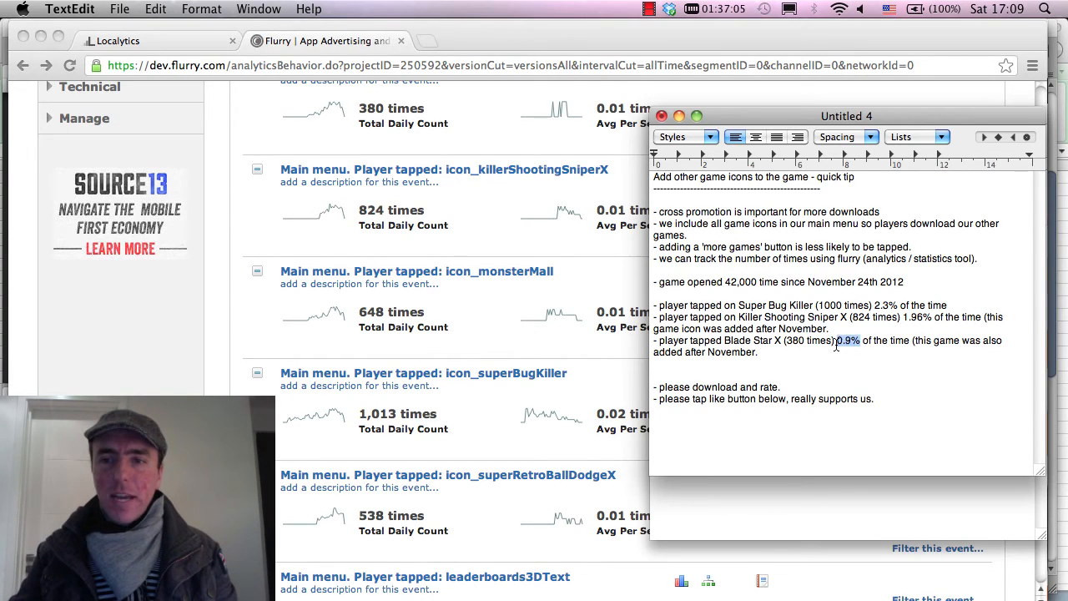
click(683, 350)
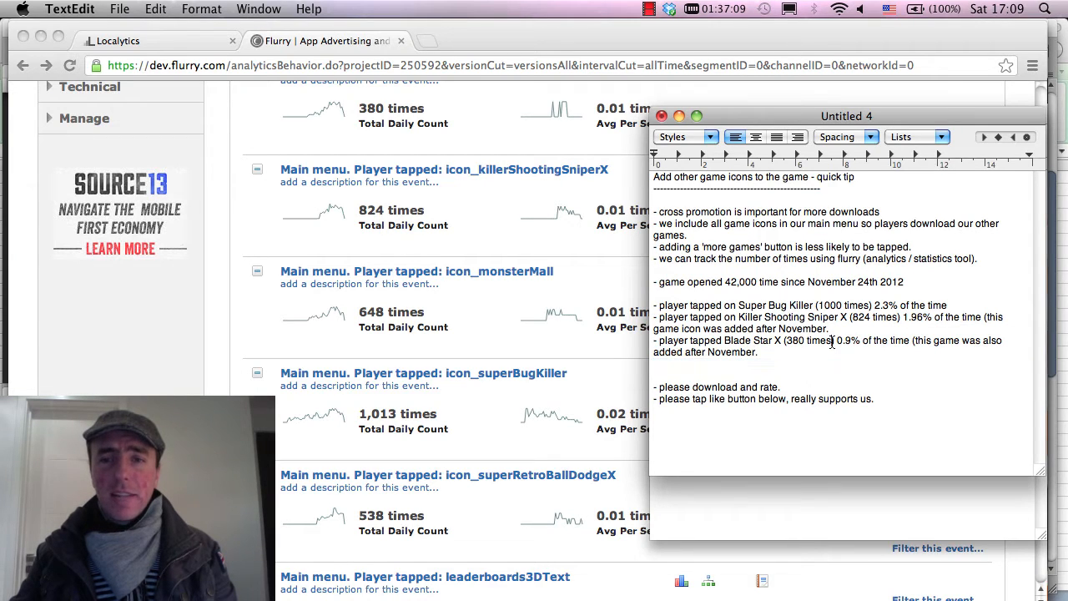
double_click(731, 350)
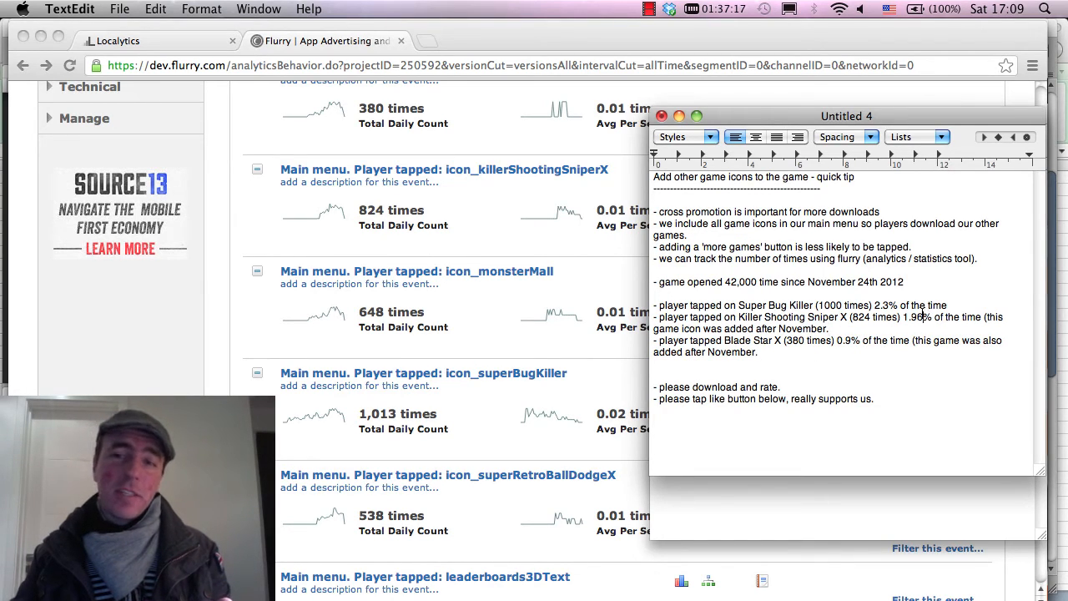
double_click(915, 317)
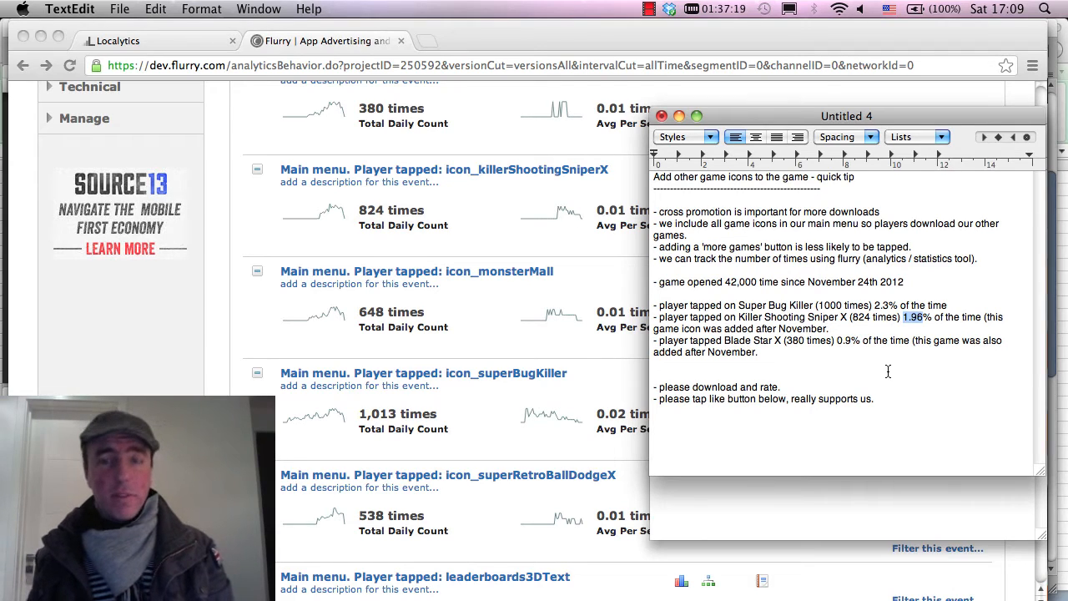